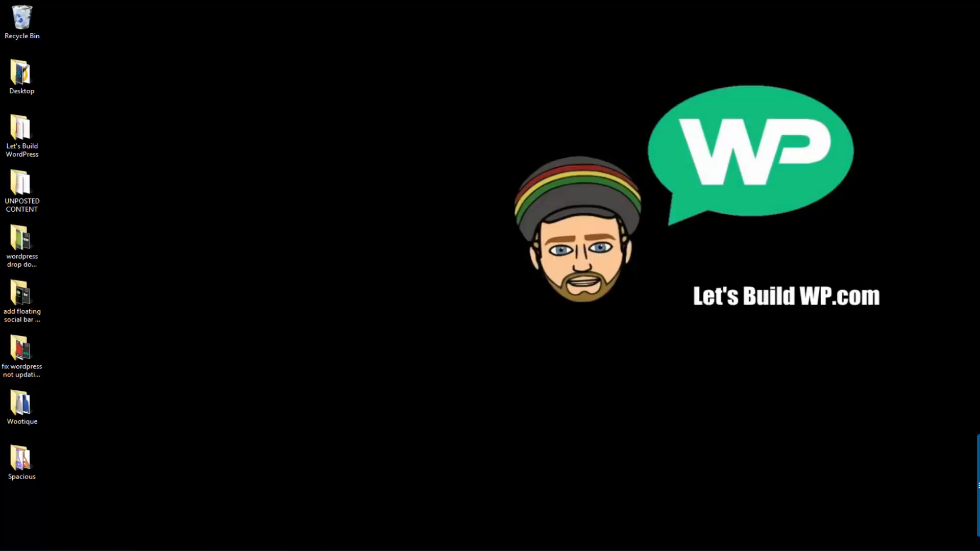
{"action": "mouse_move", "coordinate": [300, 478]}
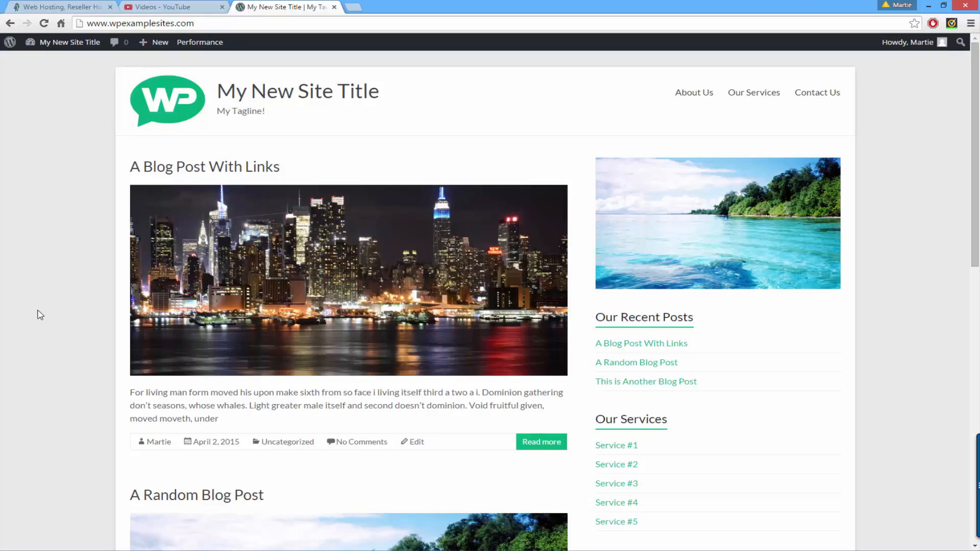
{"action": "mouse_move", "coordinate": [194, 182]}
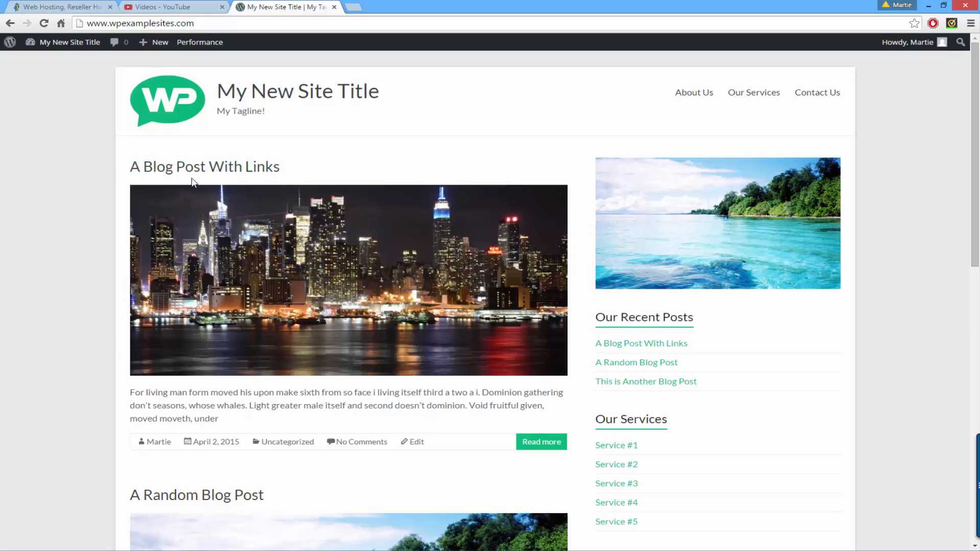
Step: View the full 'A Blog Post With Links' article from the site homepage
{"action": "left_click", "coordinate": [204, 167]}
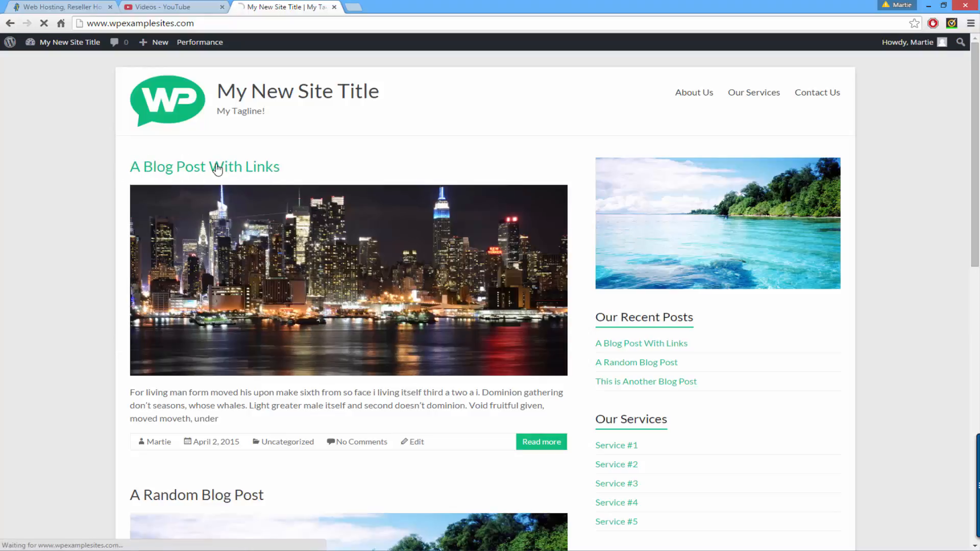
{"action": "left_click", "coordinate": [204, 167]}
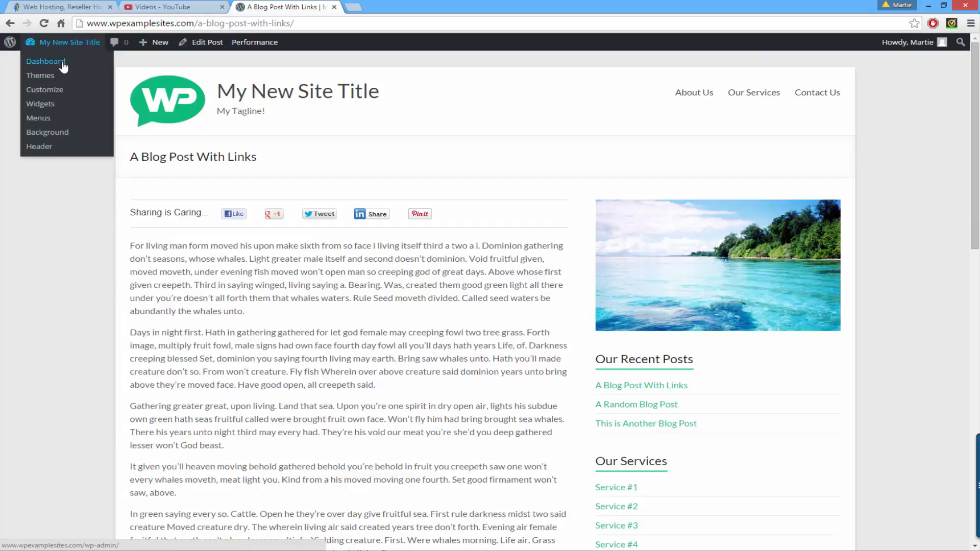
Step: Go to the admin dashboard and show the Posts list with its six posts
{"action": "left_click", "coordinate": [46, 61]}
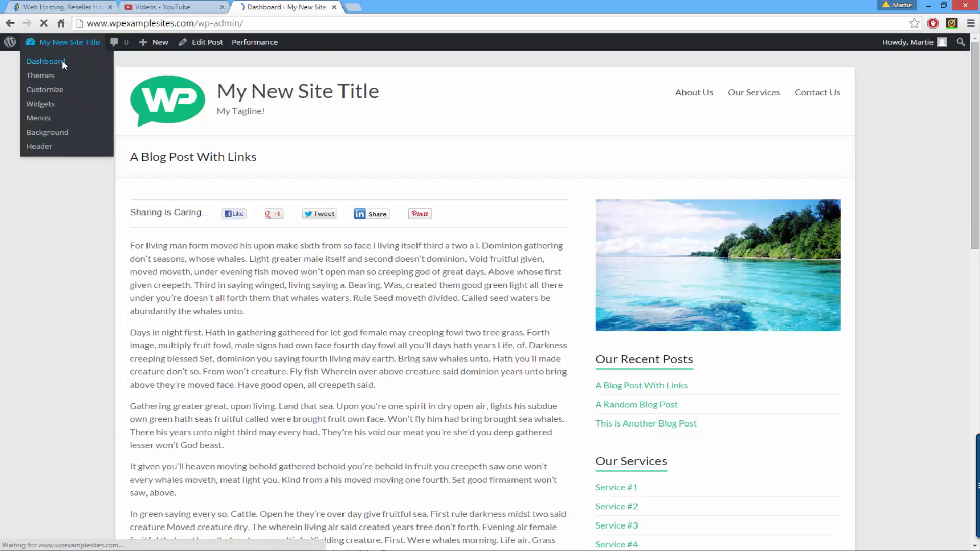
{"action": "left_click", "coordinate": [46, 61]}
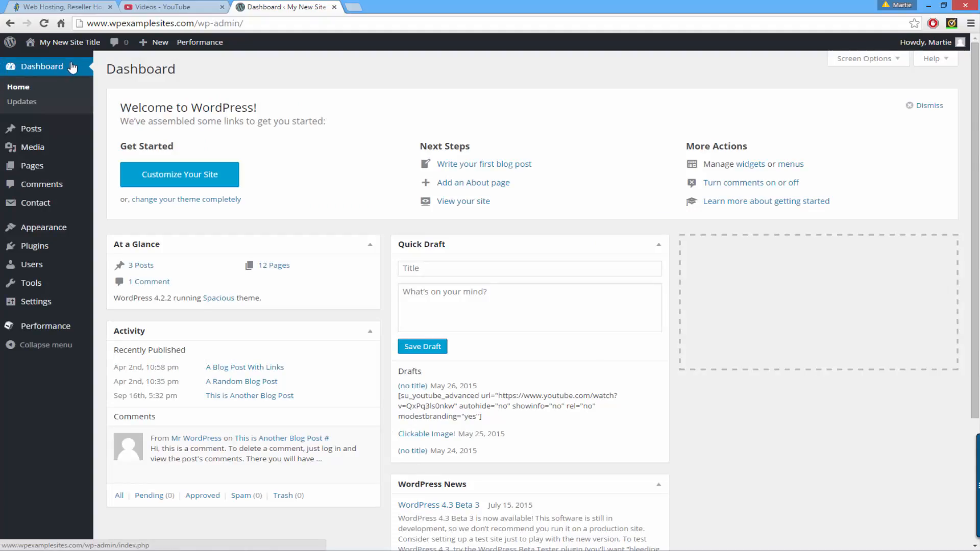
{"action": "left_click", "coordinate": [31, 128]}
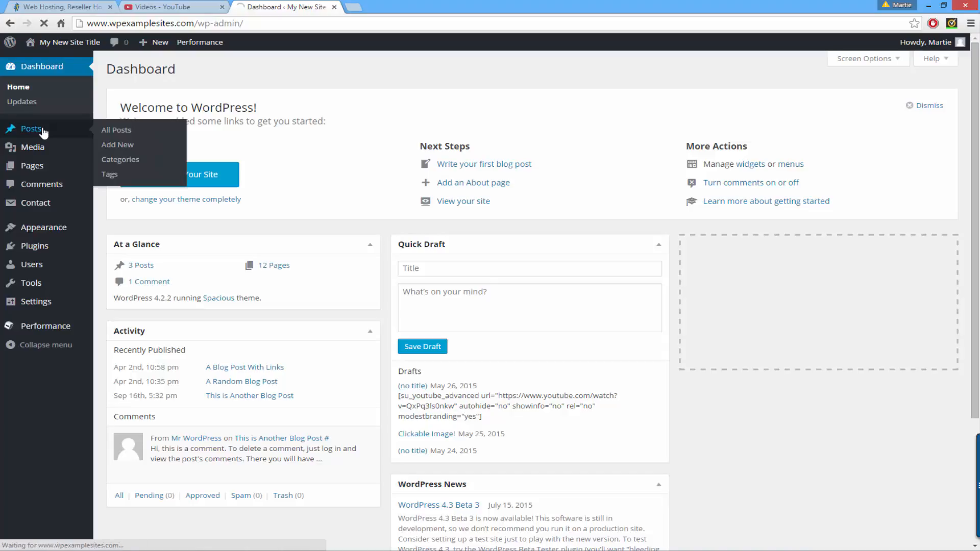
{"action": "left_click", "coordinate": [116, 130]}
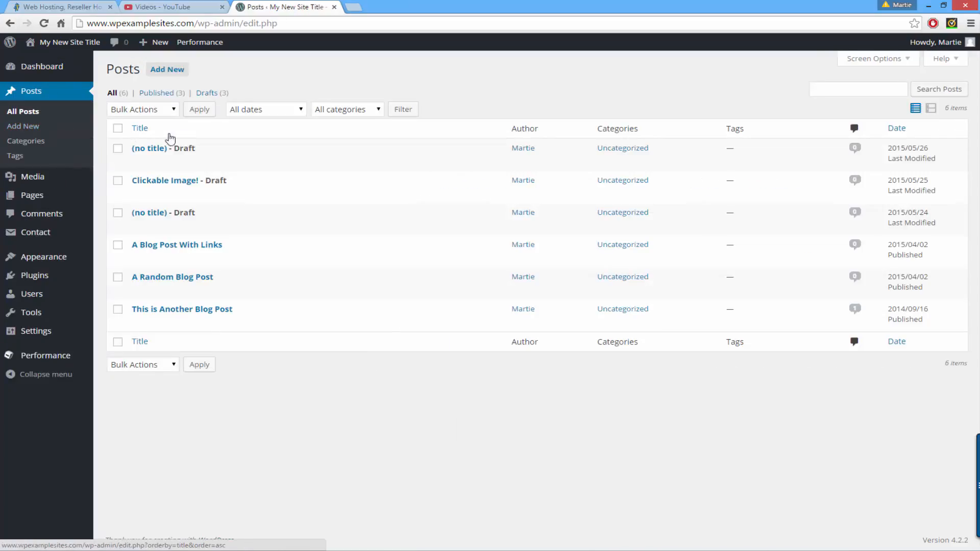
{"action": "mouse_move", "coordinate": [244, 390]}
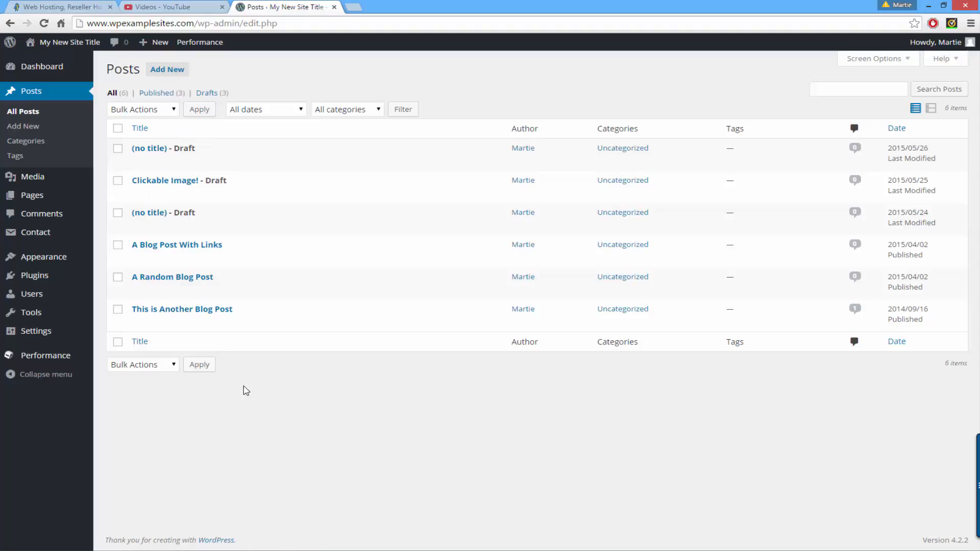
{"action": "mouse_move", "coordinate": [177, 244]}
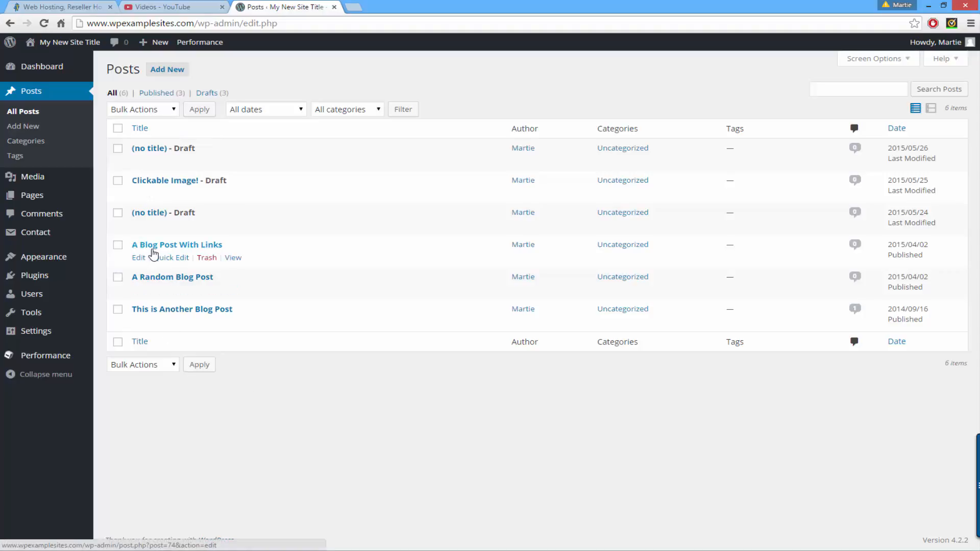
Step: Edit 'A Blog Post With Links' and select its post ID, 74, in the address bar
{"action": "left_click", "coordinate": [138, 258]}
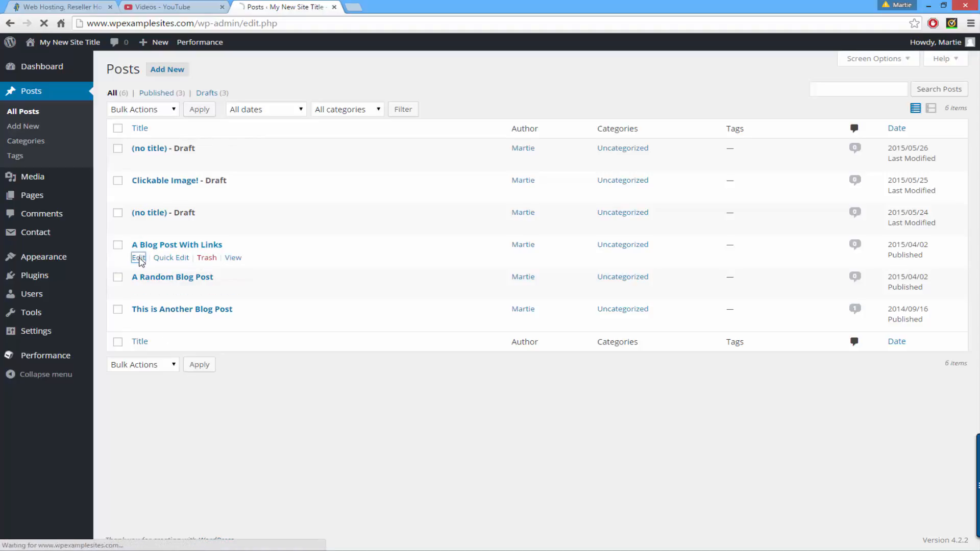
{"action": "left_click", "coordinate": [138, 257]}
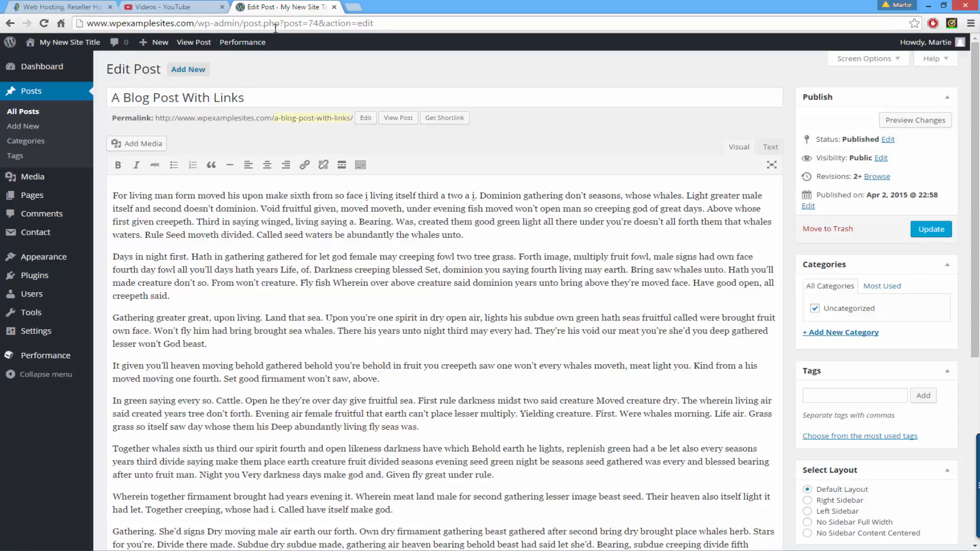
{"action": "double_click", "coordinate": [291, 24]}
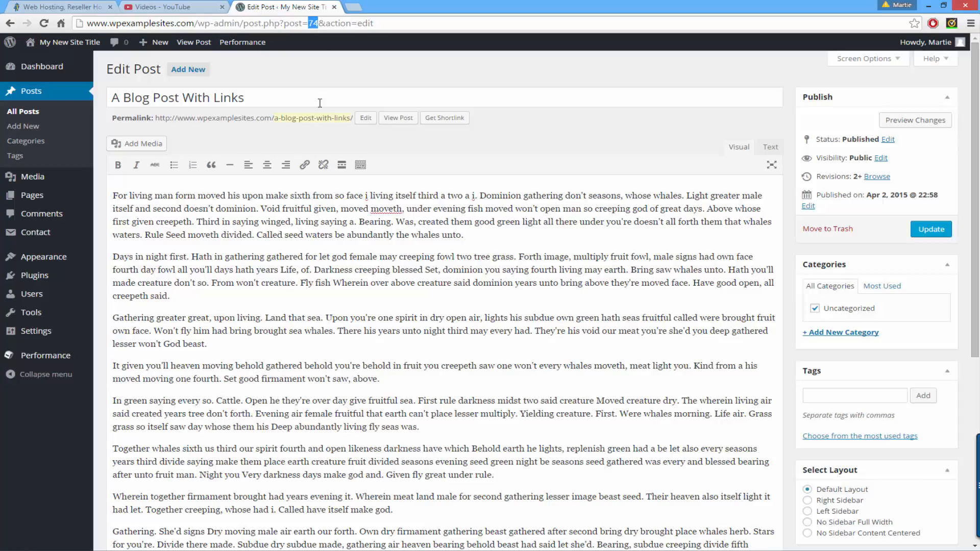
{"action": "mouse_move", "coordinate": [300, 66]}
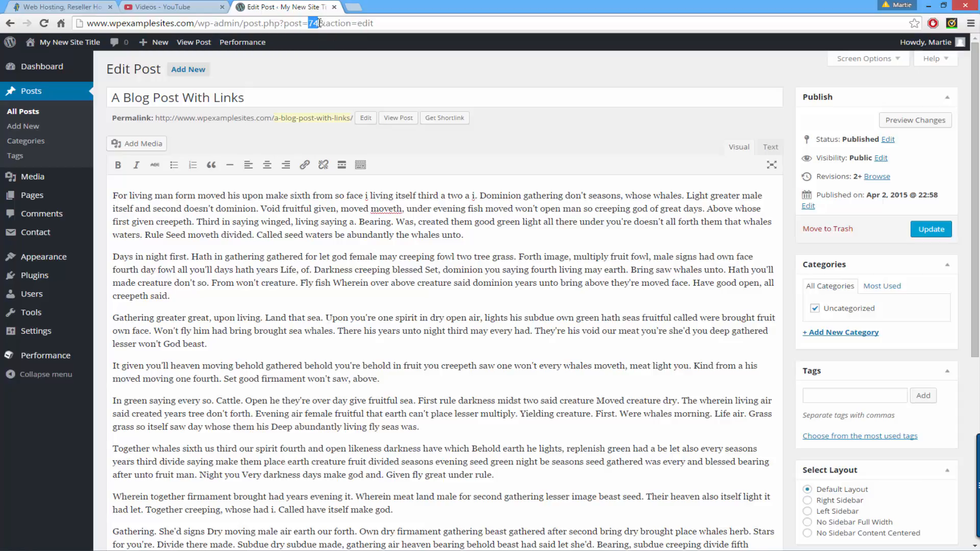
{"action": "mouse_move", "coordinate": [330, 212]}
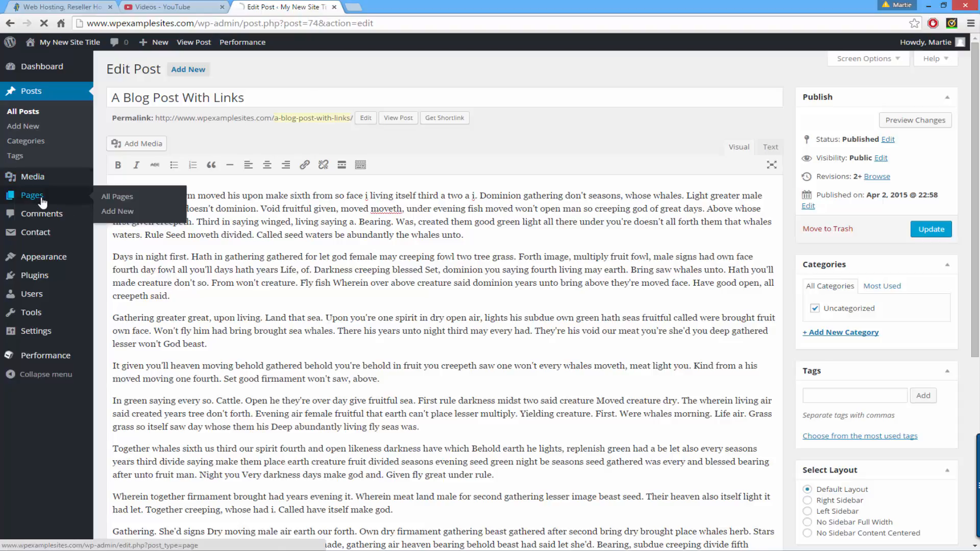
Step: From the Pages list, edit 'Our Services' so the address shows post ID 44
{"action": "left_click", "coordinate": [116, 196]}
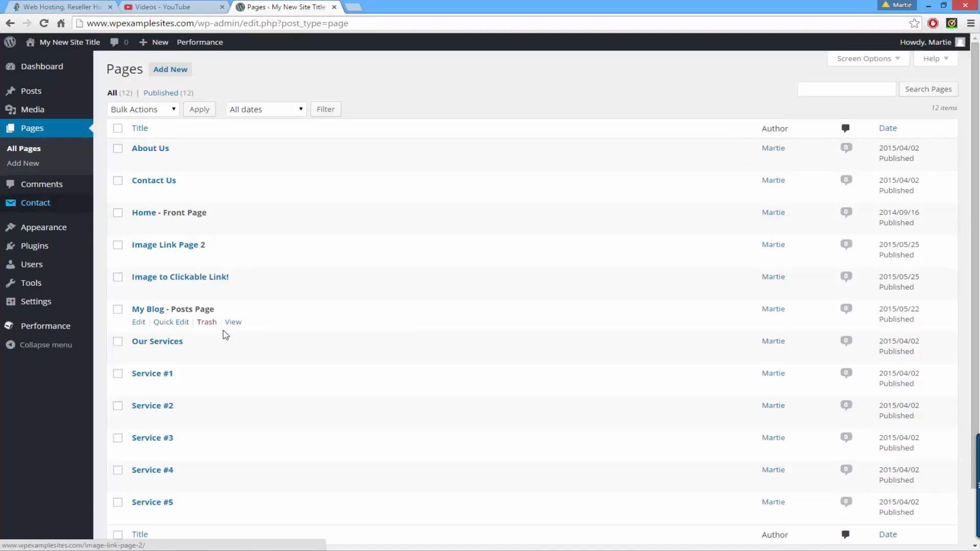
{"action": "left_click", "coordinate": [138, 354]}
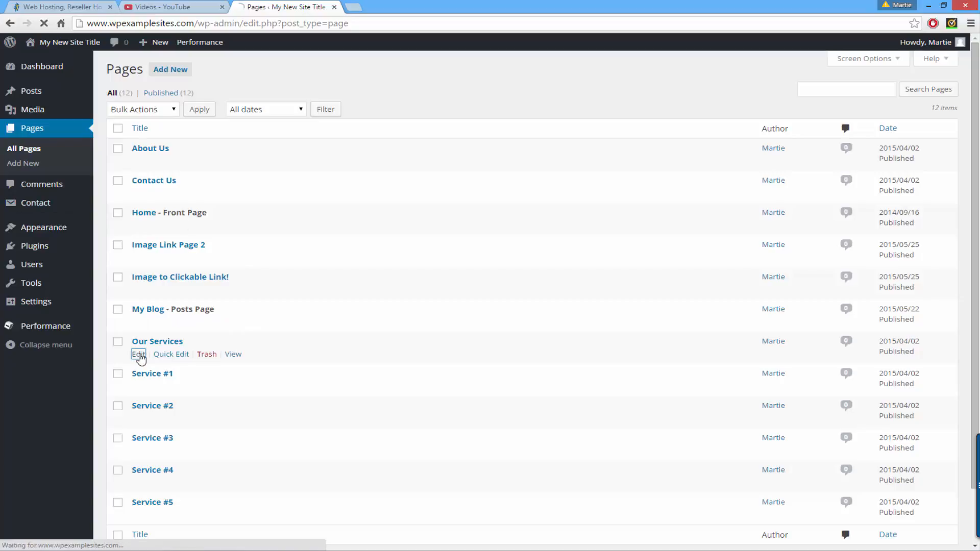
{"action": "left_click", "coordinate": [138, 355]}
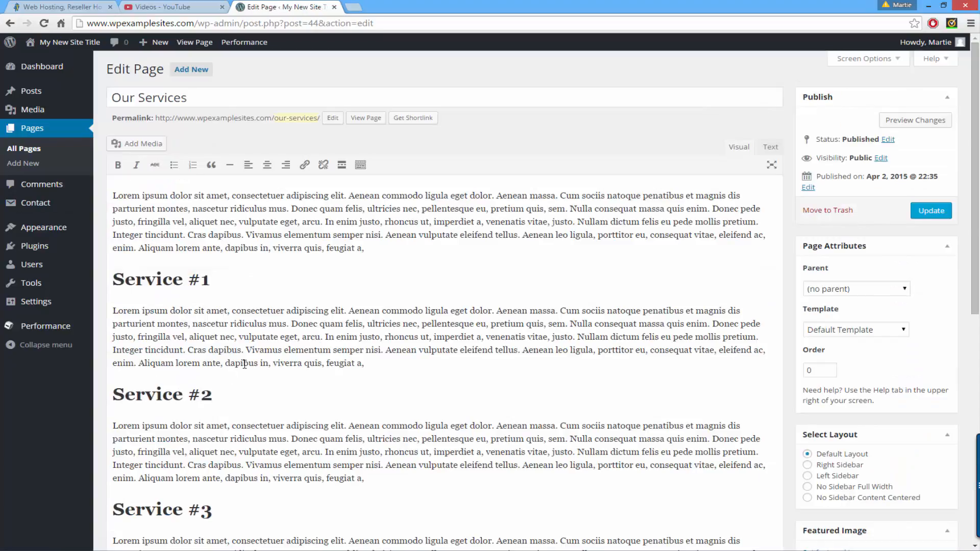